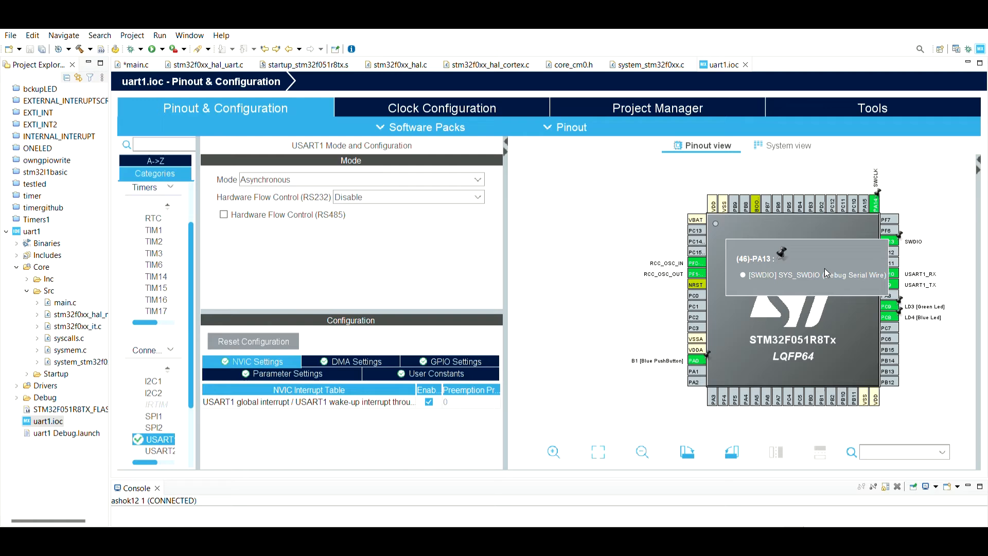
pyautogui.moveTo(835, 332)
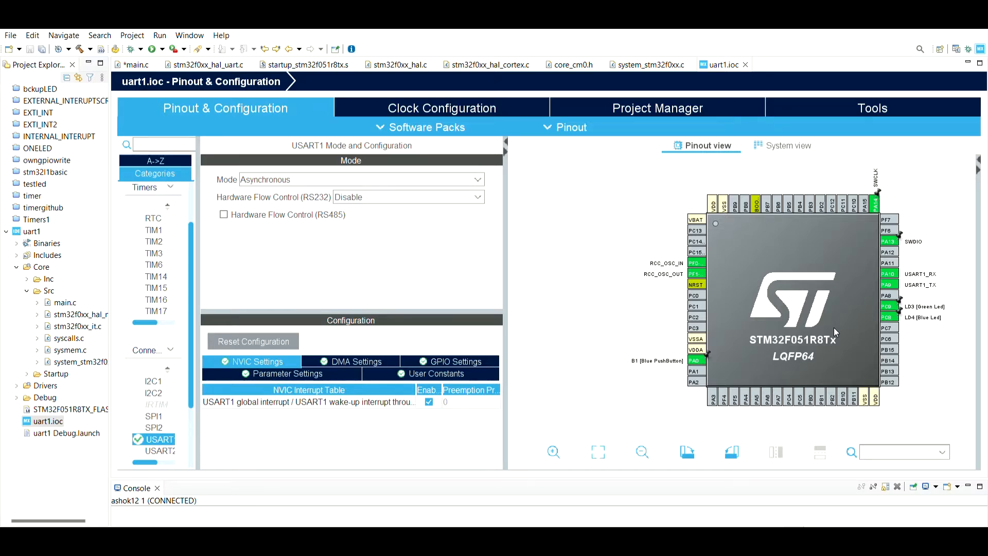
# Step: Review USART1 baud rate and advanced parameters, then view PA9 TX and PA10 RX pin settings
pyautogui.write('A')
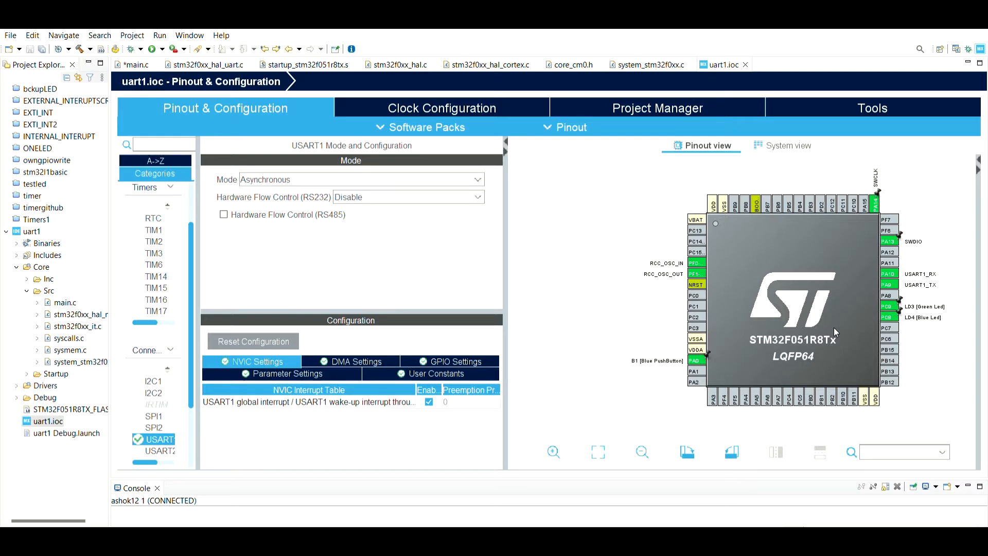
pyautogui.moveTo(630, 177)
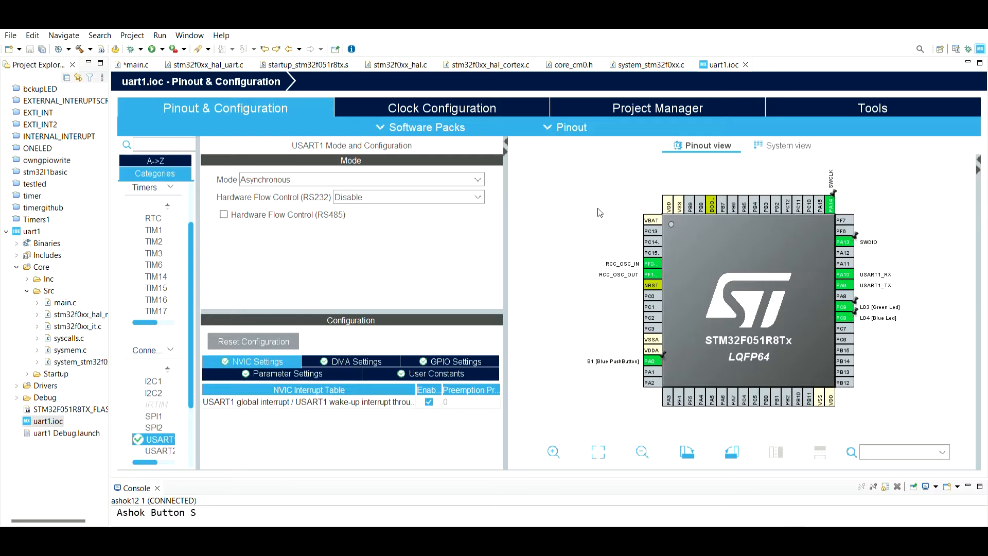
pyautogui.moveTo(844, 284)
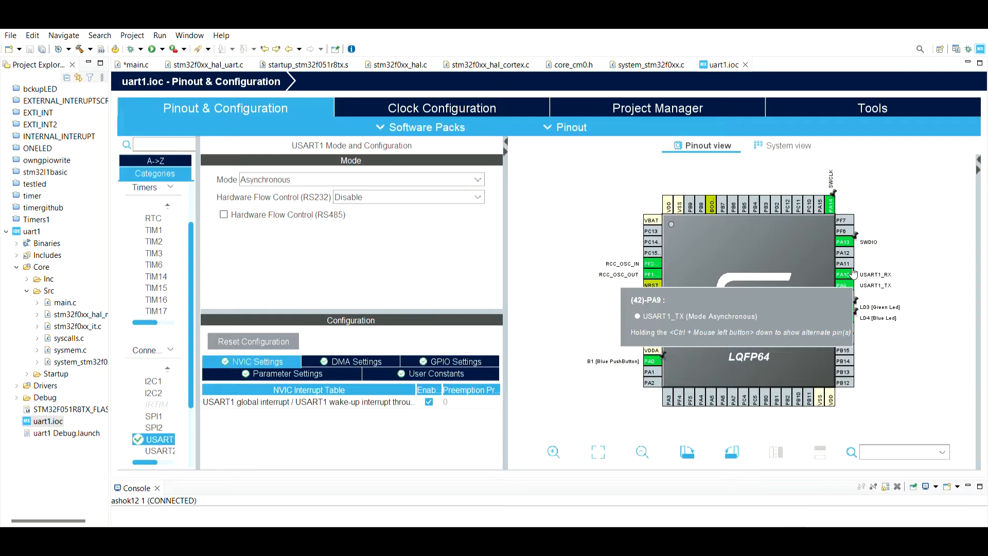
pyautogui.moveTo(871, 268)
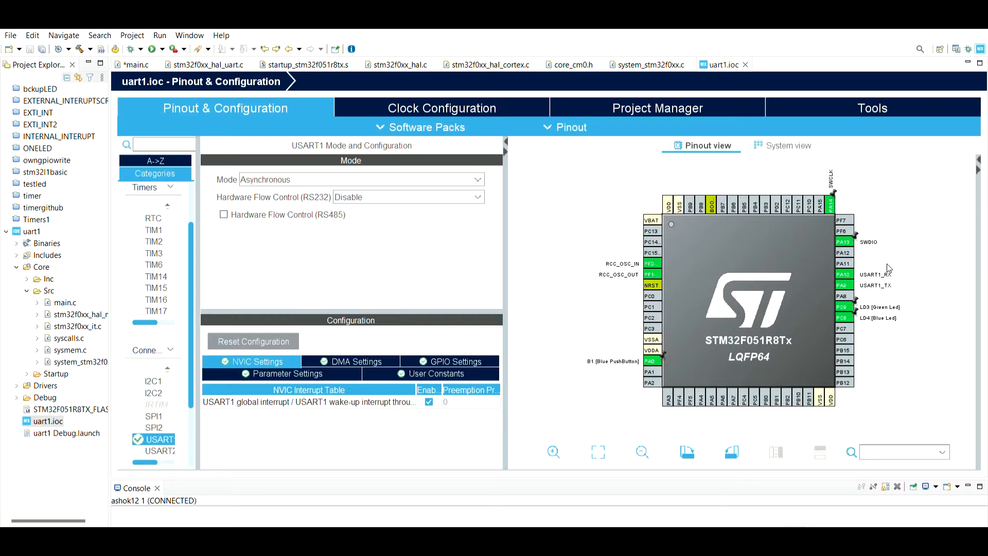
pyautogui.moveTo(714, 308)
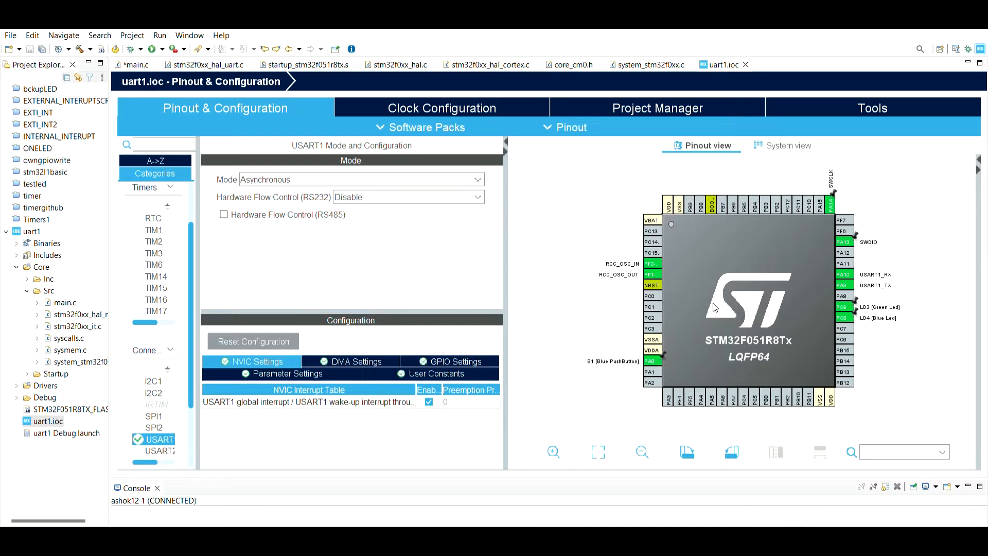
pyautogui.moveTo(652, 360)
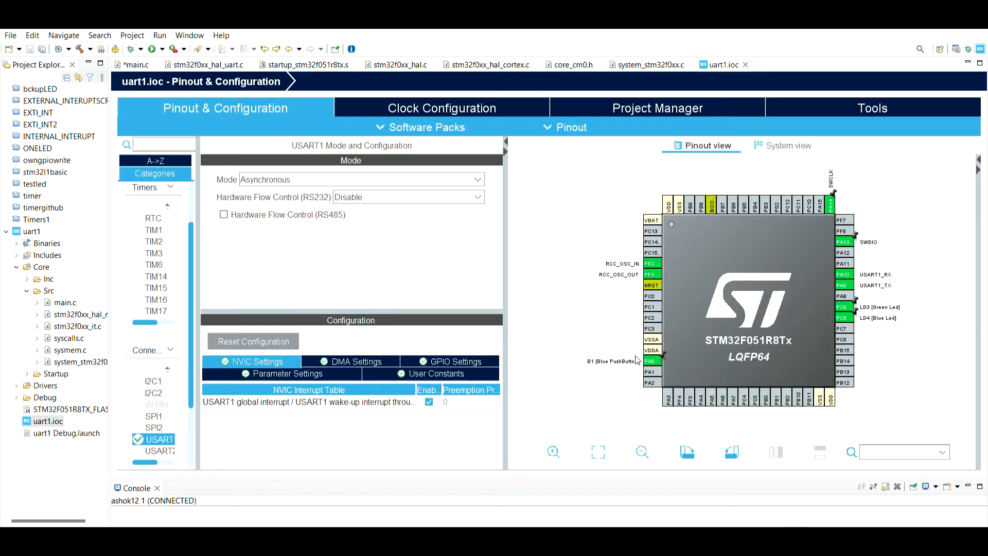
pyautogui.moveTo(865, 315)
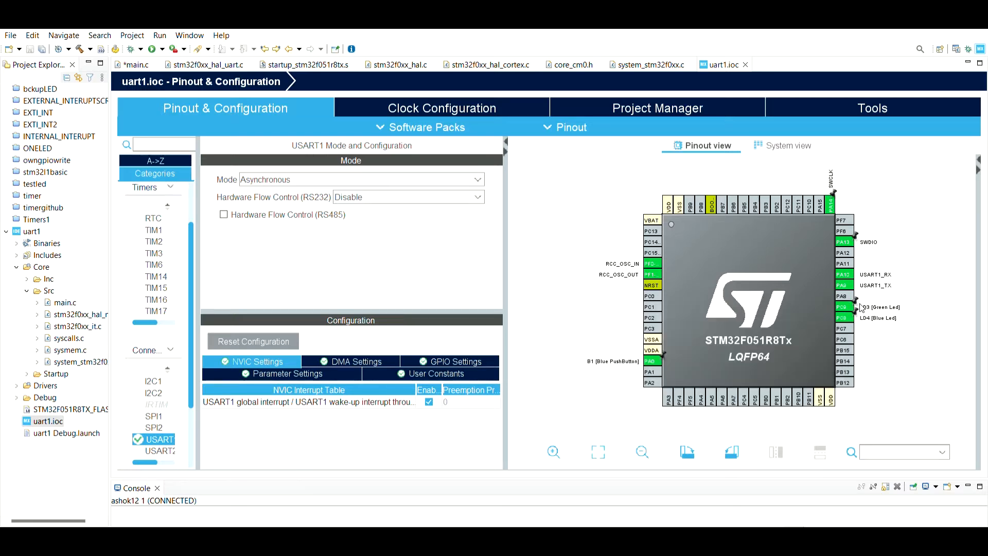
pyautogui.moveTo(843, 307)
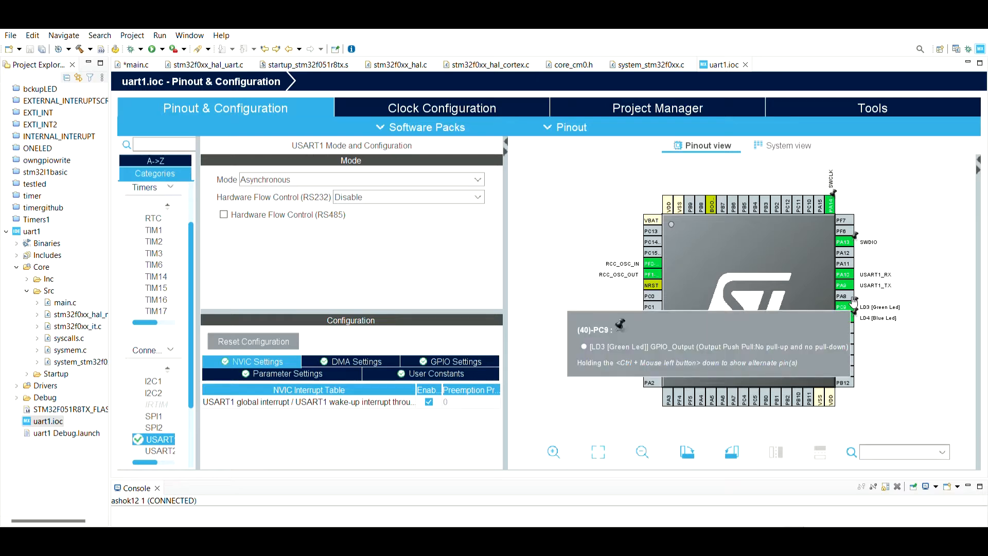
pyautogui.moveTo(876, 325)
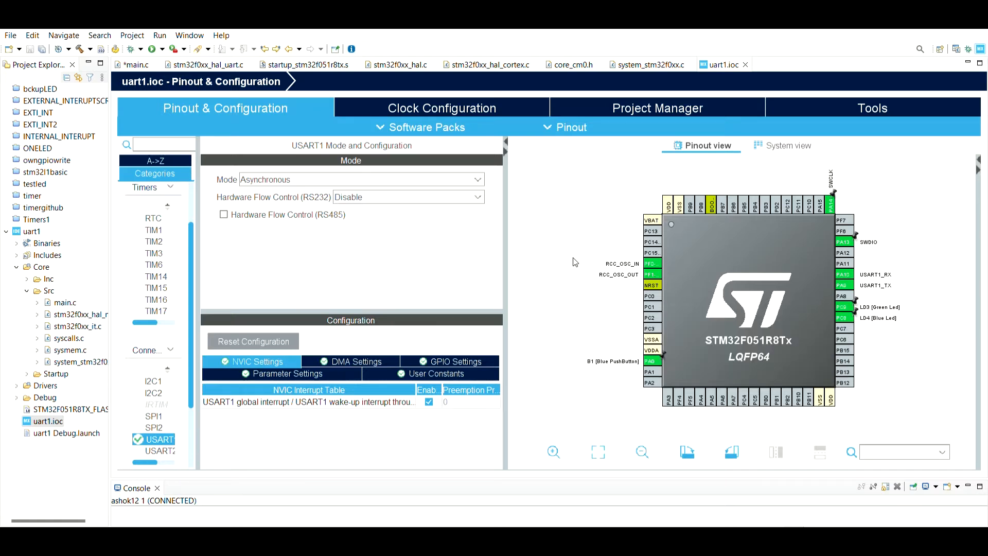
pyautogui.moveTo(569, 267)
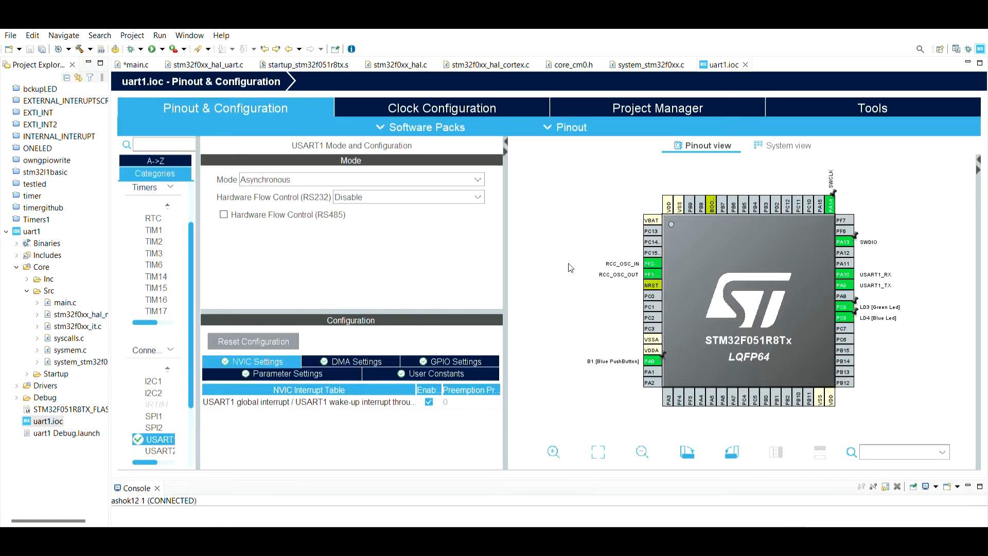
pyautogui.click(291, 373)
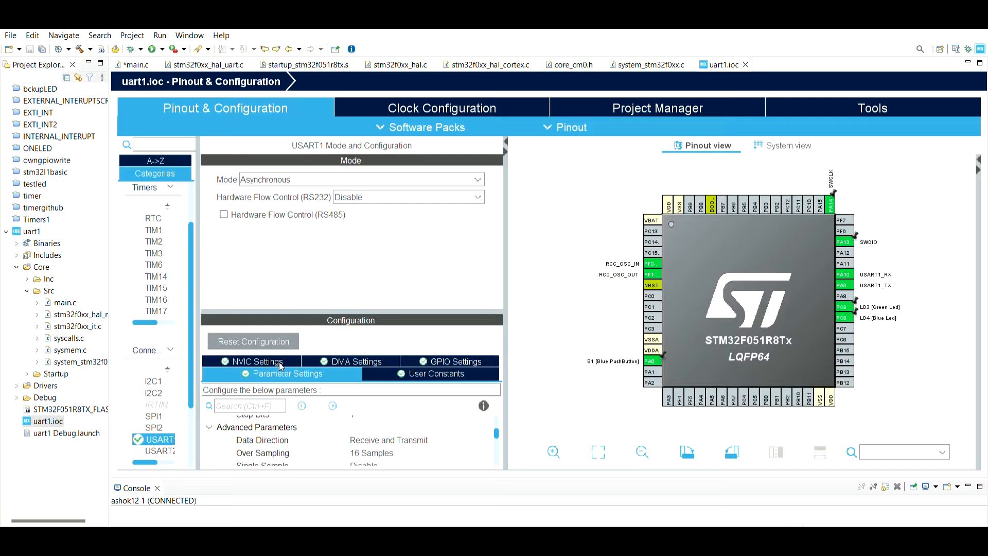
pyautogui.moveTo(497, 425)
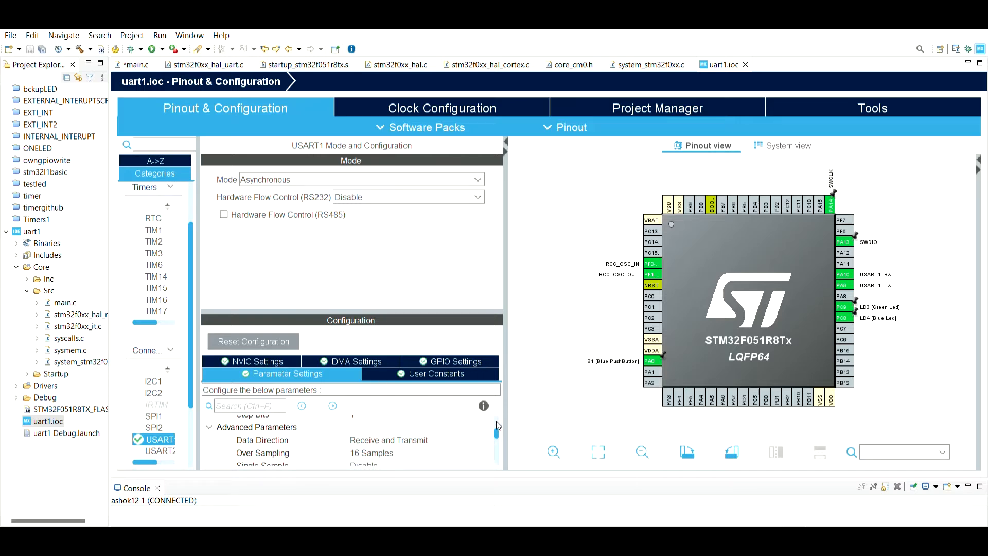
pyautogui.scroll(3)
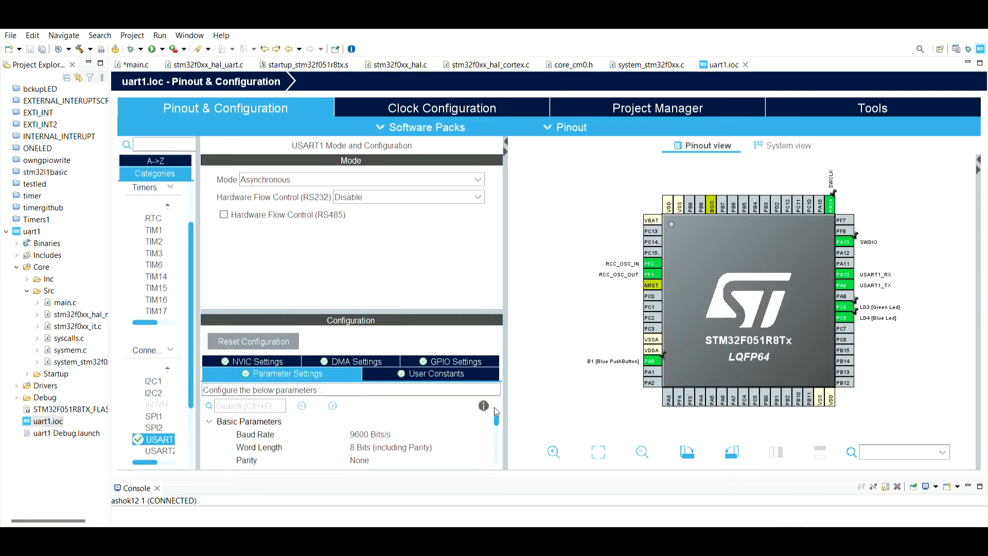
pyautogui.scroll(-3)
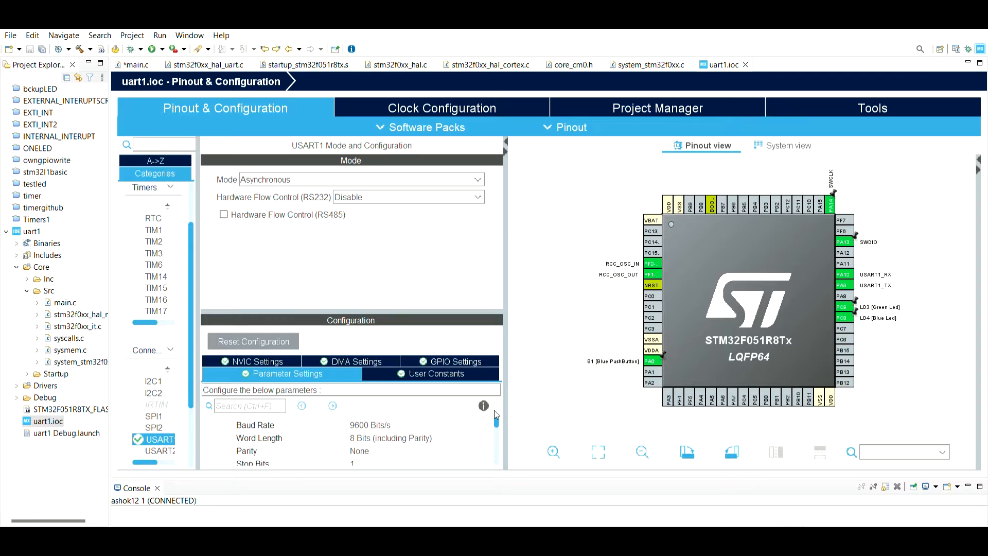
pyautogui.scroll(-3)
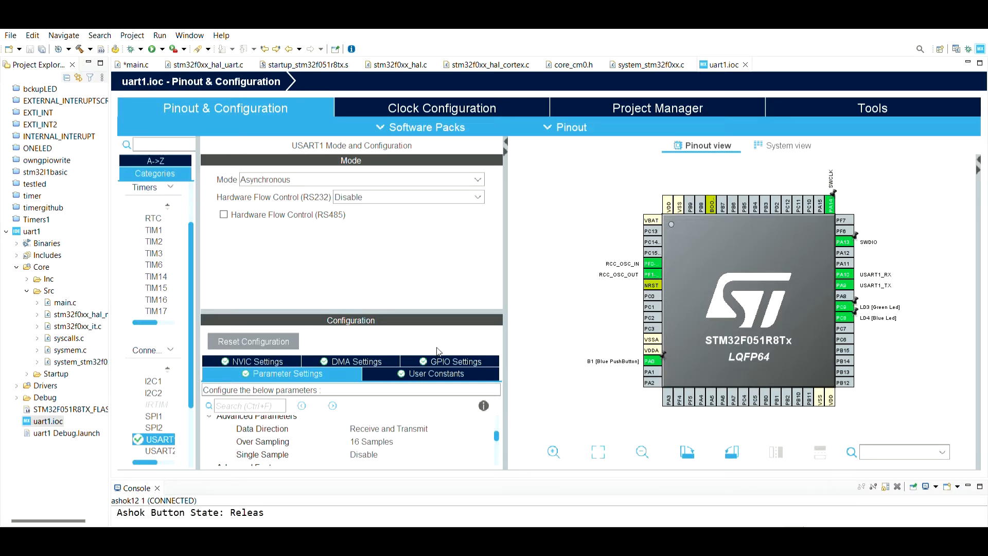
pyautogui.click(453, 361)
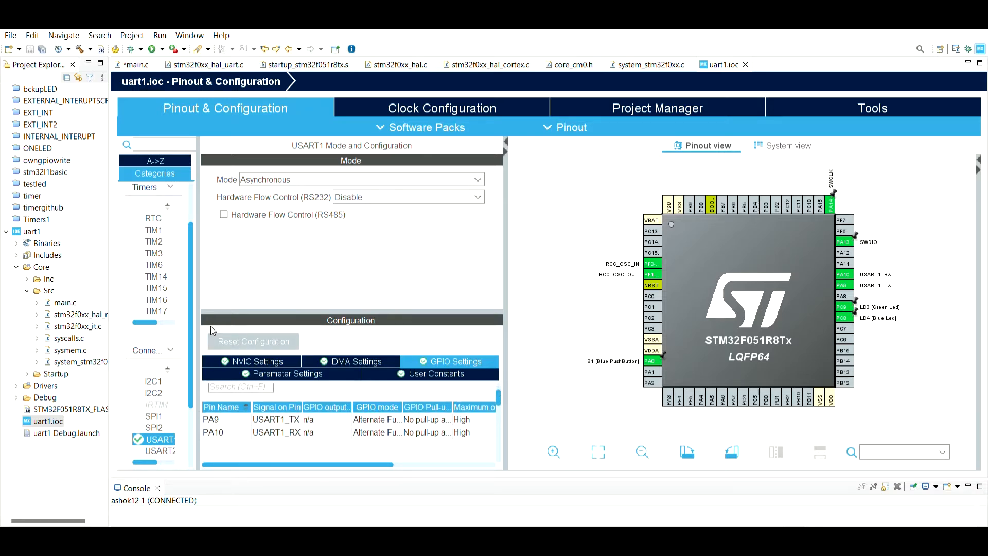
# Step: Show USART1's NVIC table with the global/wake-up interrupt enabled
pyautogui.click(251, 361)
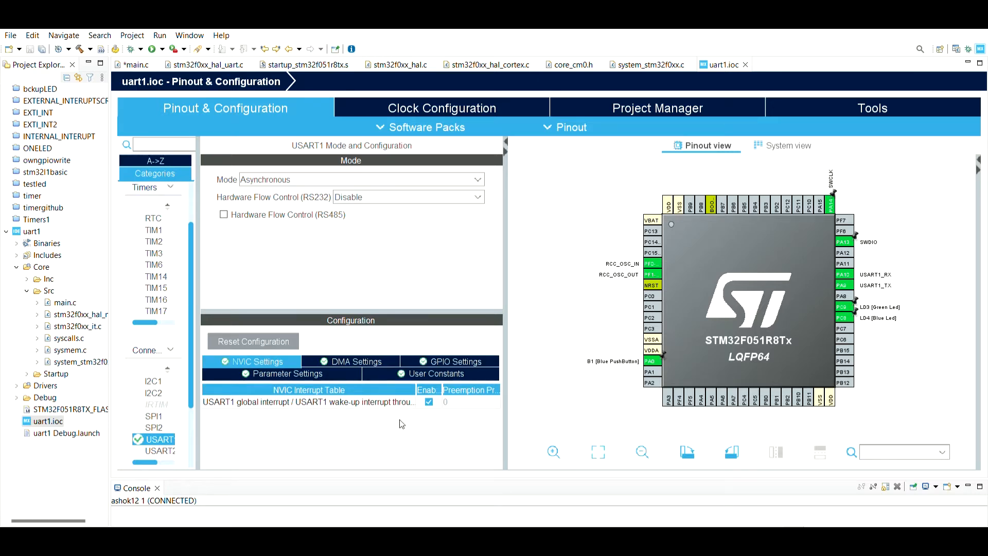
pyautogui.moveTo(428, 306)
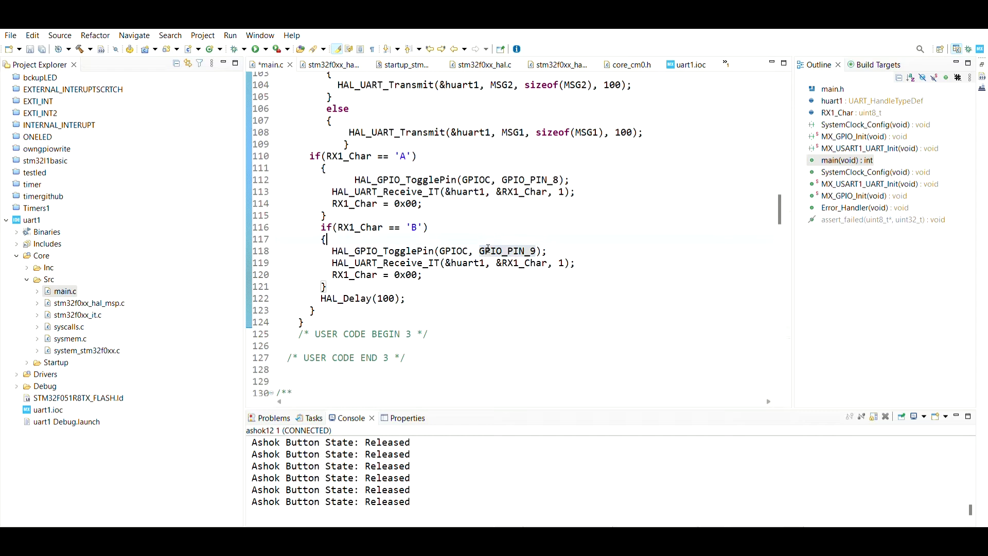
pyautogui.scroll(3)
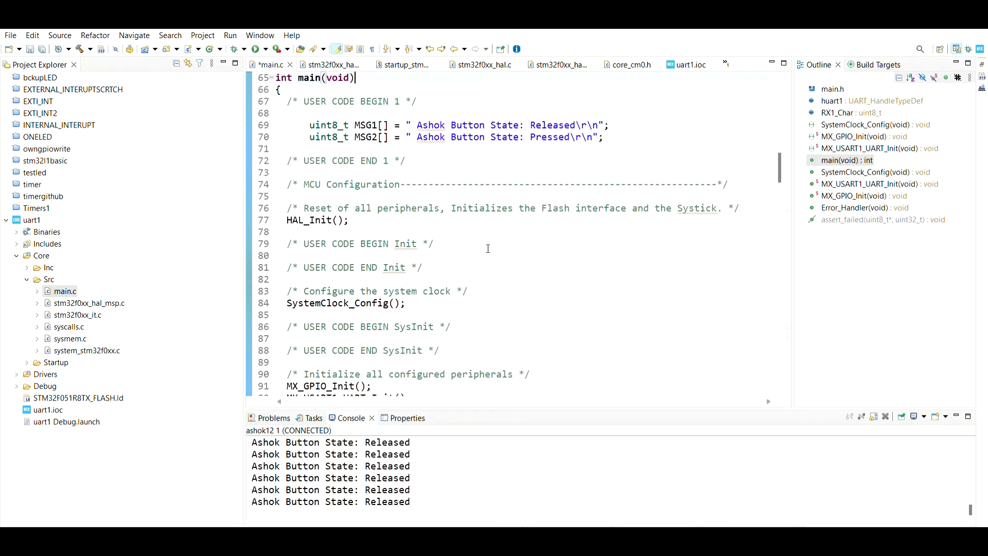
pyautogui.scroll(3)
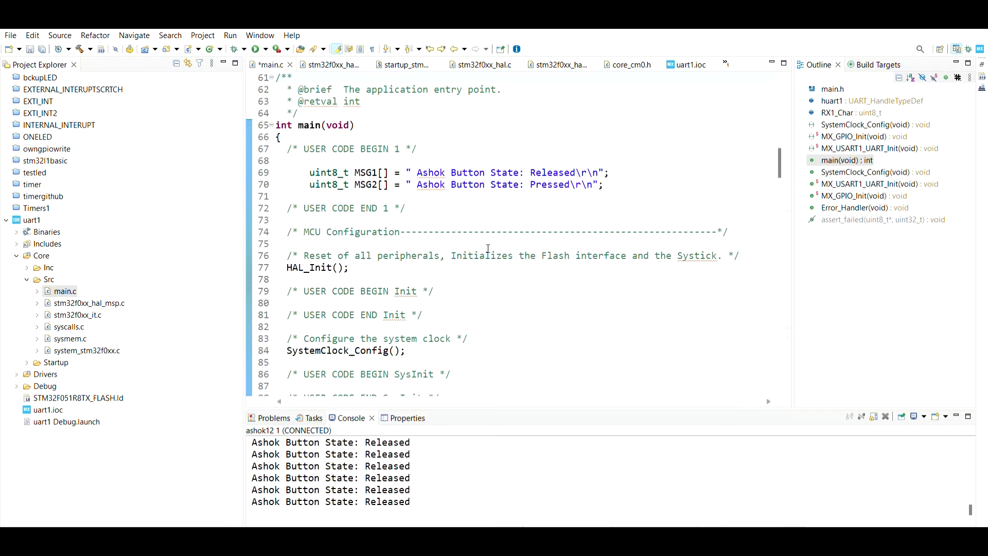
pyautogui.click(292, 77)
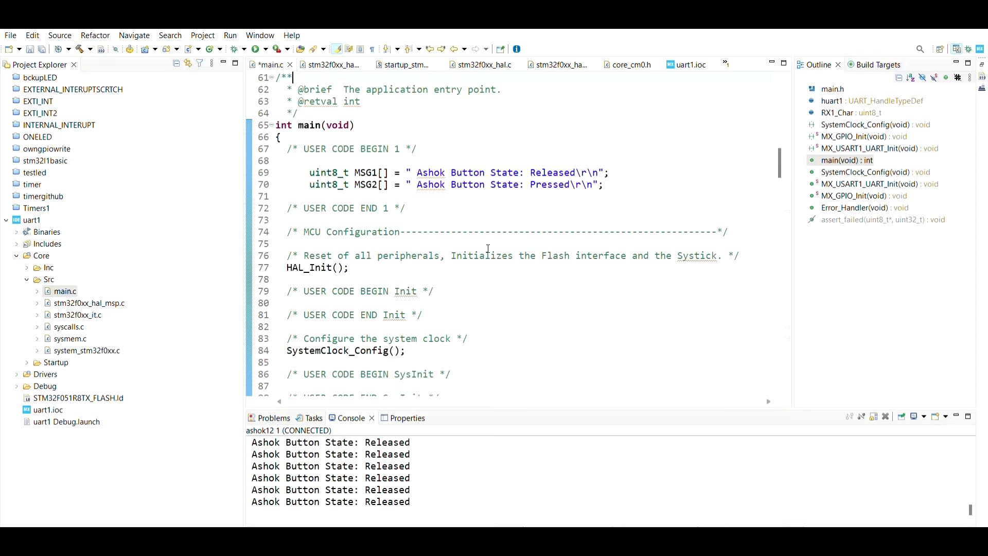
pyautogui.scroll(3)
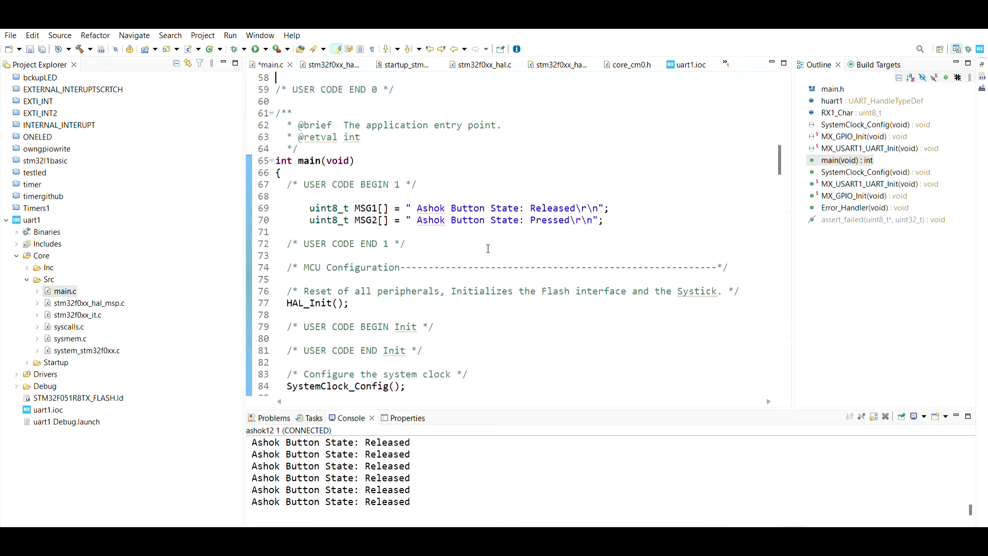
pyautogui.scroll(3)
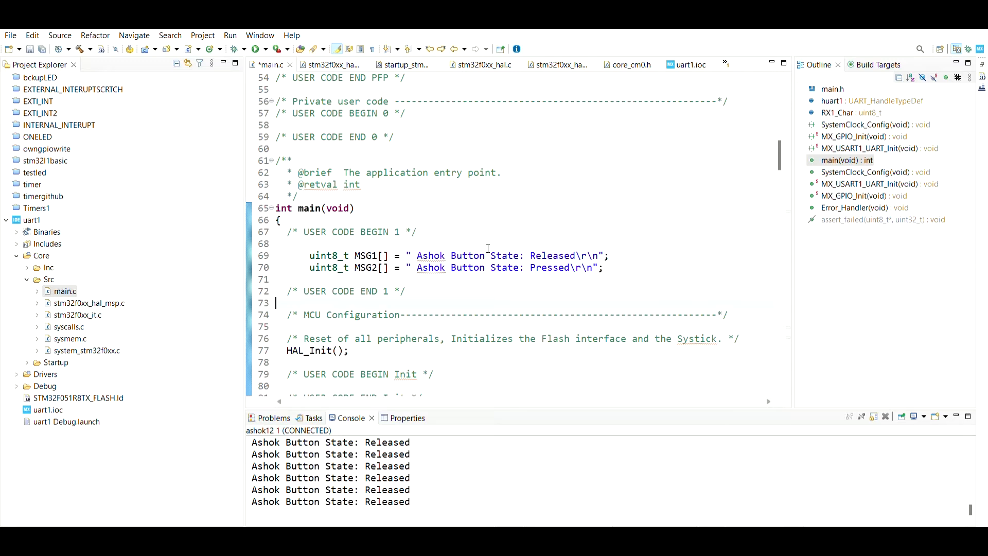
pyautogui.scroll(-3)
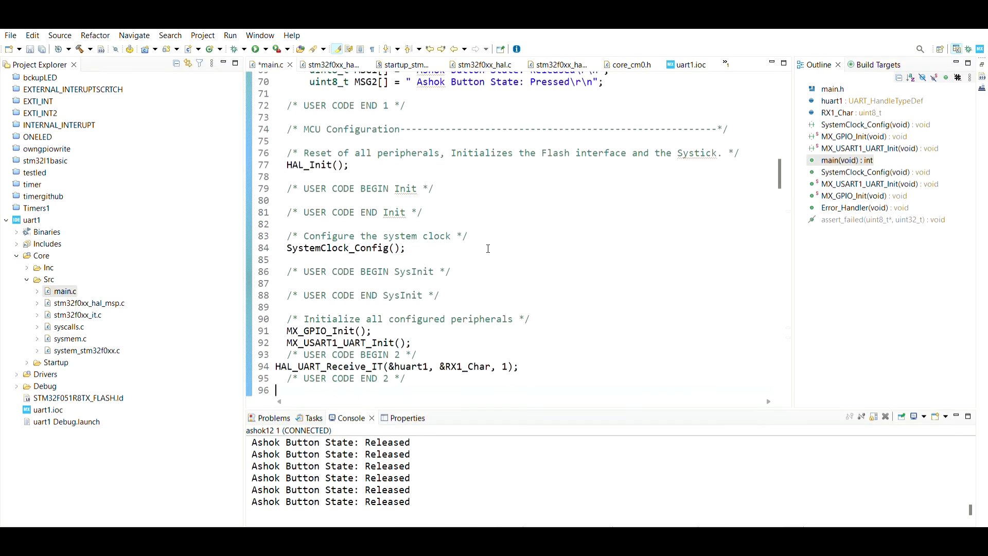
pyautogui.scroll(-3)
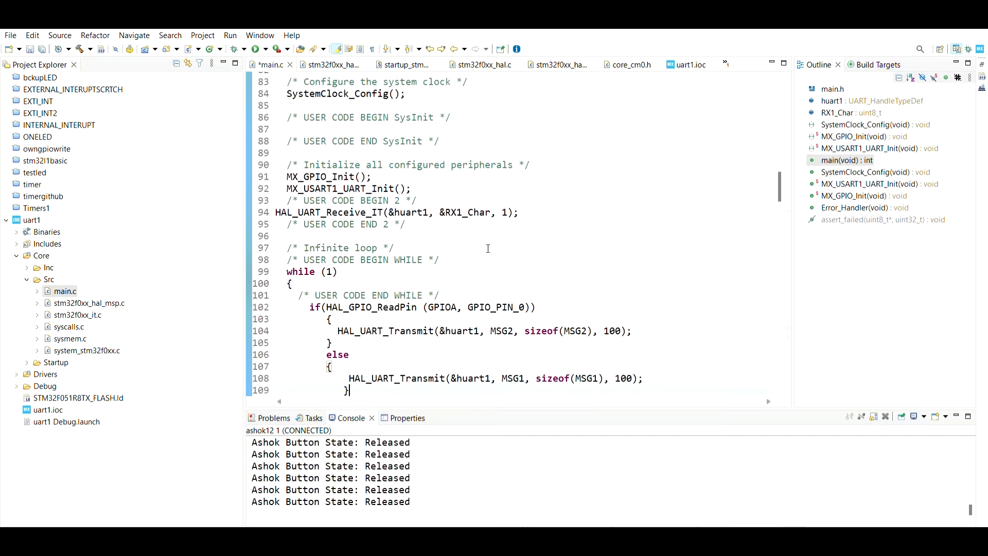
pyautogui.scroll(-3)
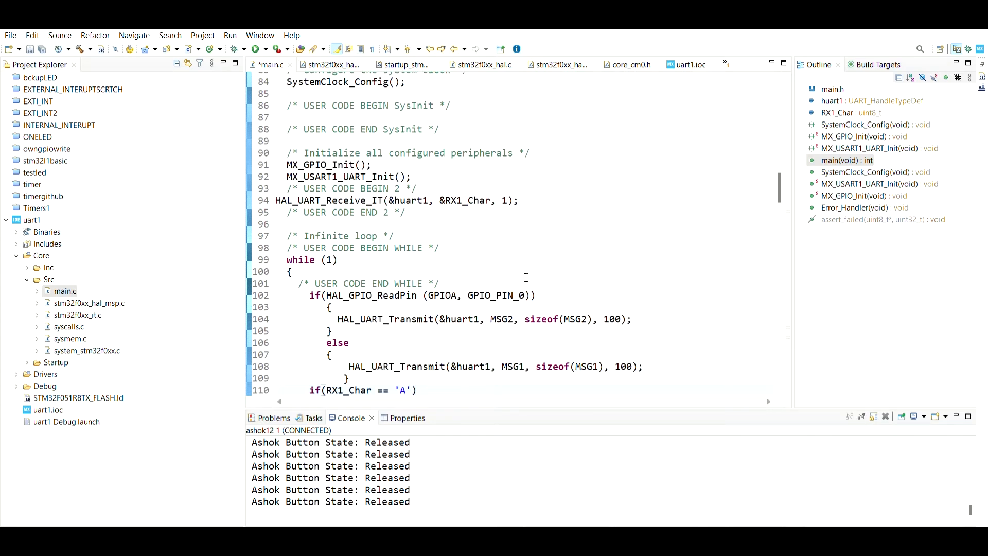
# Step: Add a //PUSHBUTTON comment after the HAL_GPIO_ReadPin condition on line 102
pyautogui.click(536, 295)
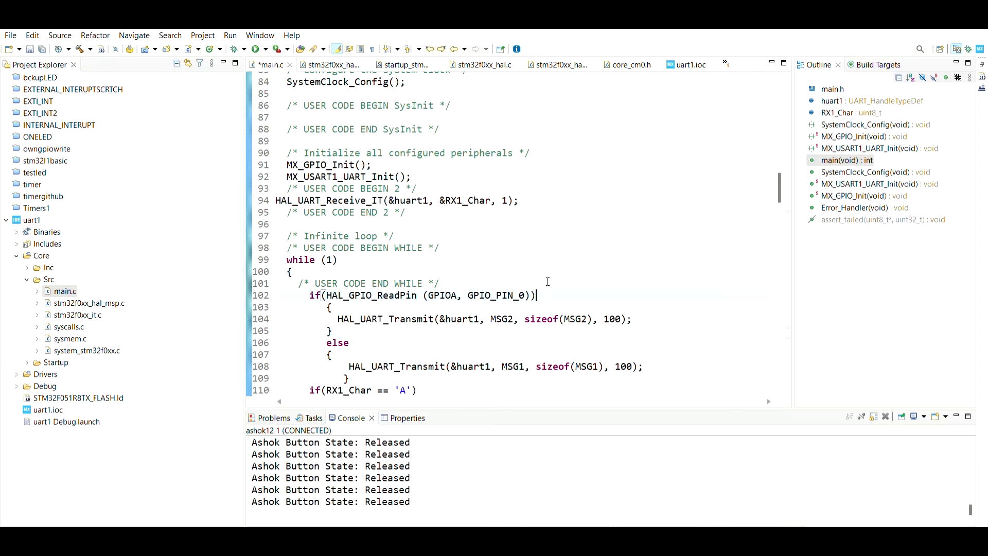
pyautogui.write('//P')
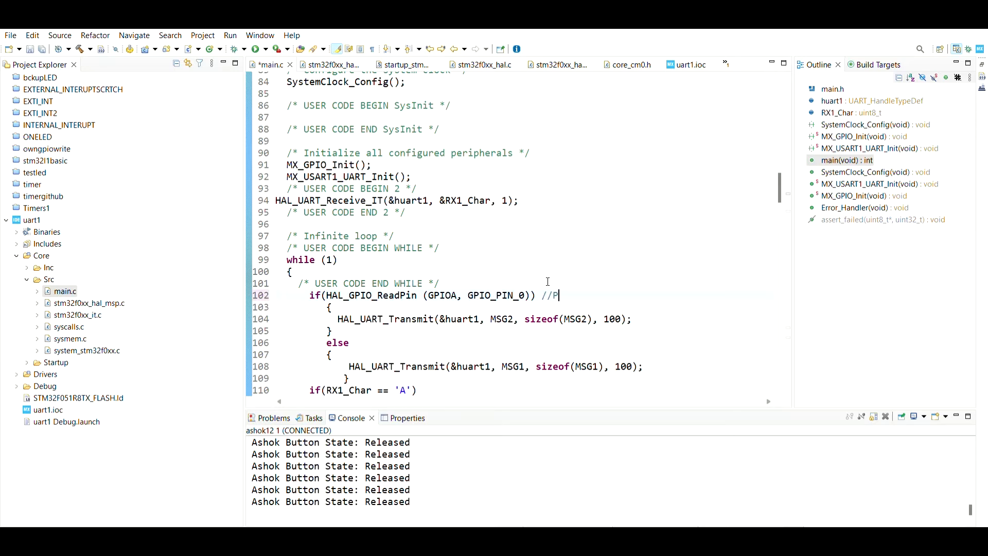
pyautogui.write('USH')
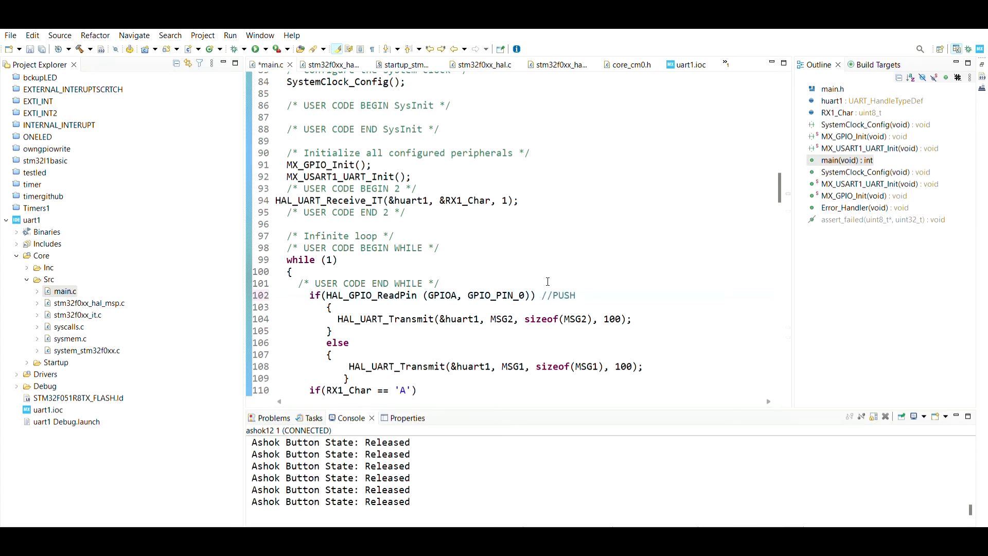
pyautogui.write('BUTTO')
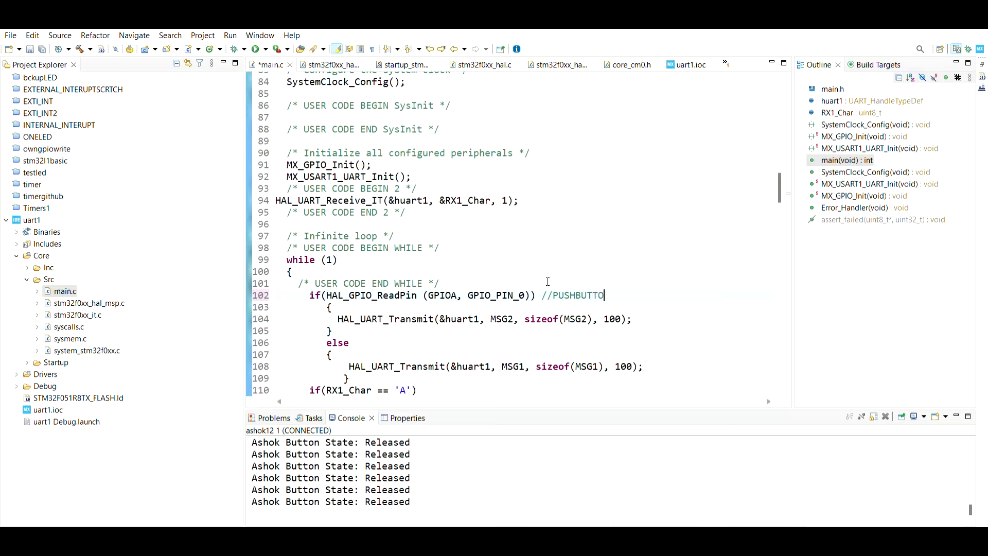
pyautogui.write('N')
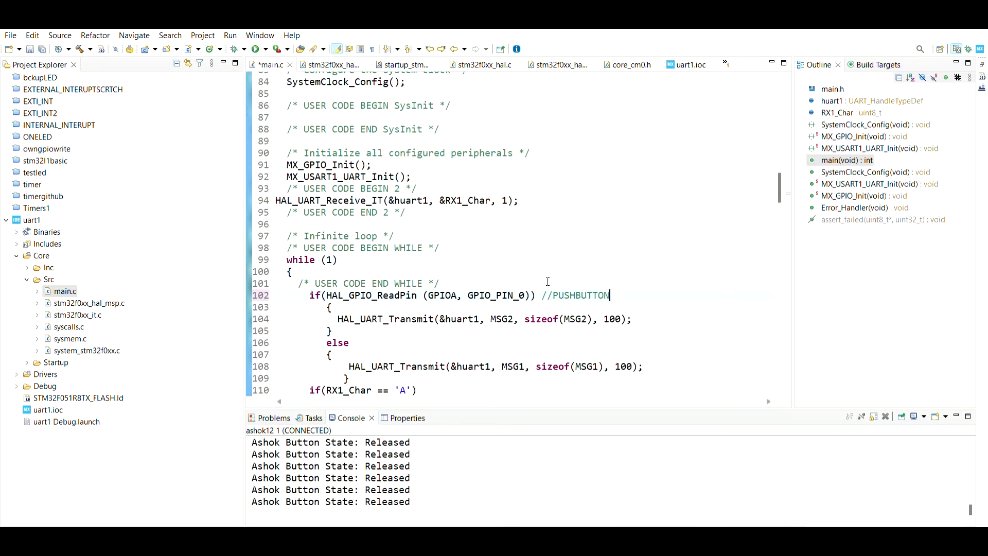
pyautogui.moveTo(484, 329)
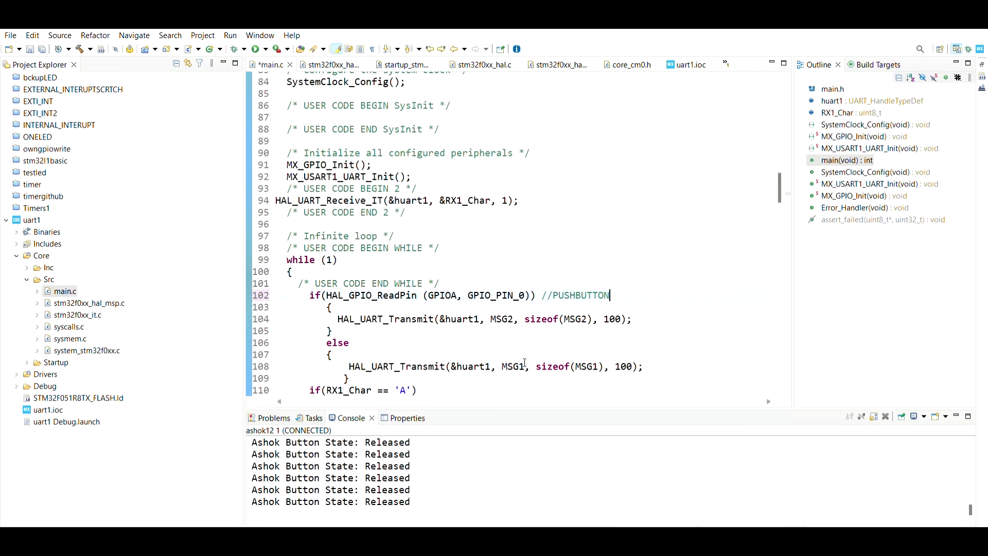
pyautogui.moveTo(545, 357)
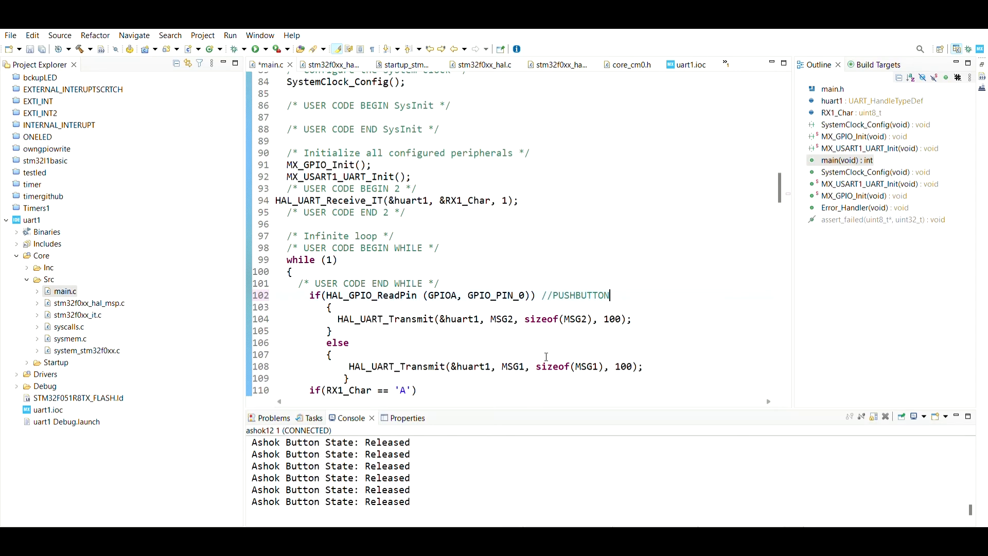
pyautogui.moveTo(463, 351)
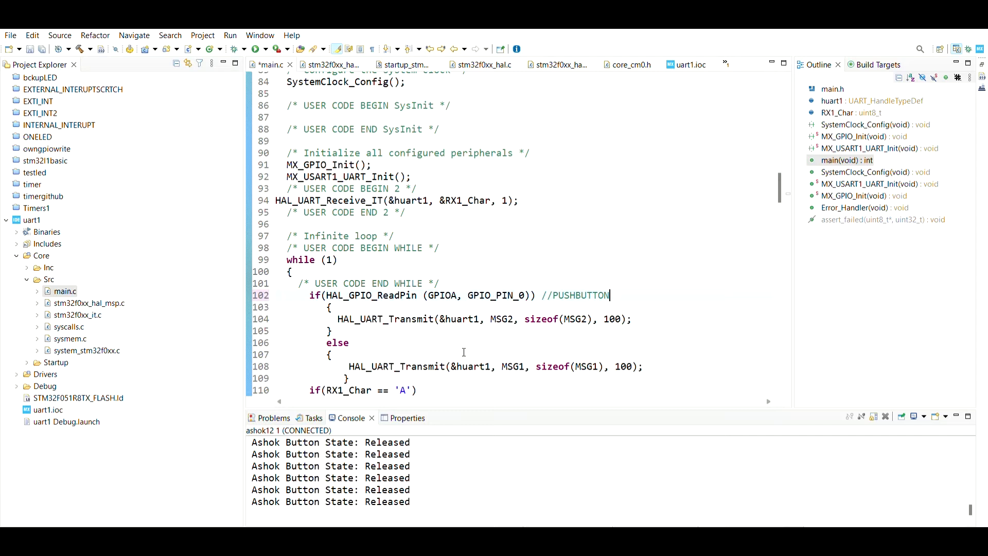
pyautogui.moveTo(444, 473)
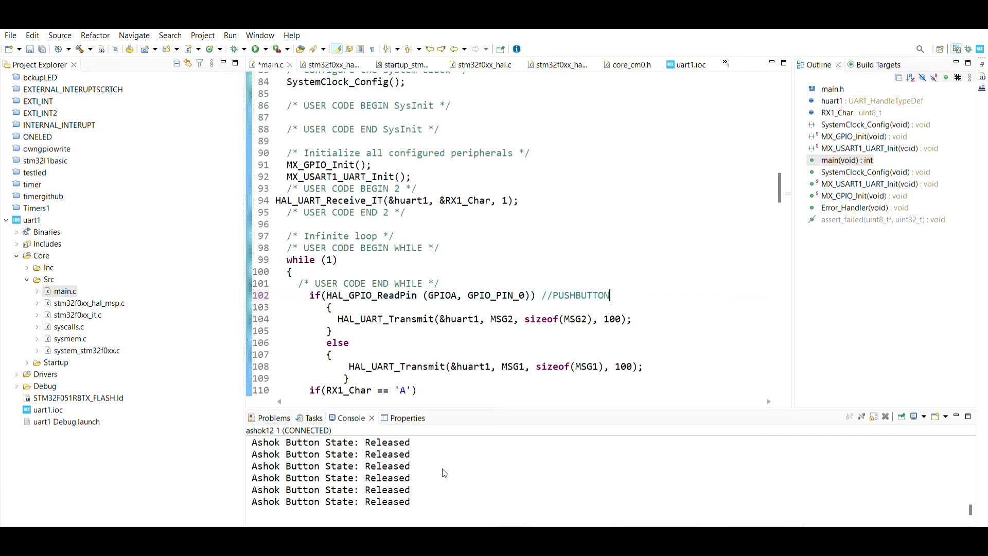
pyautogui.moveTo(302, 479)
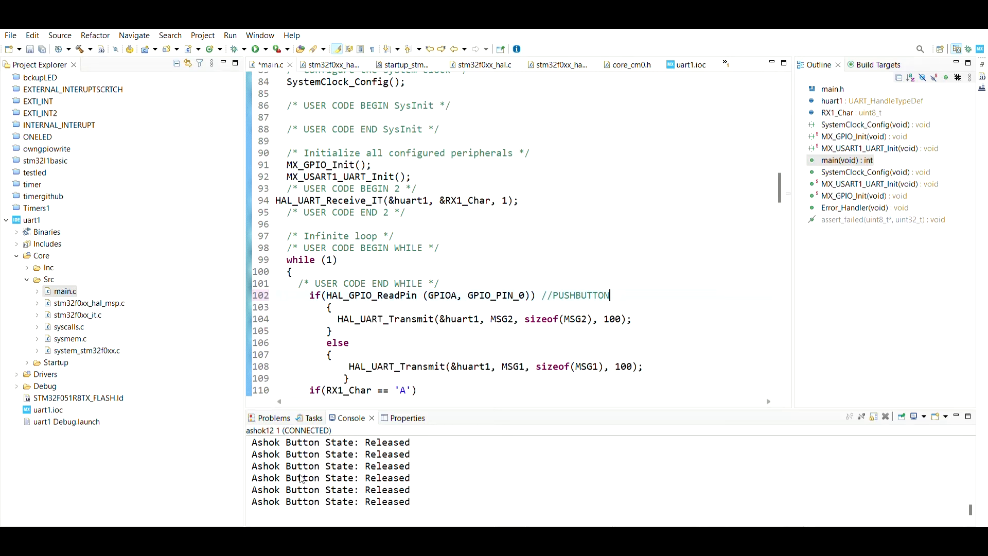
pyautogui.moveTo(334, 463)
pyautogui.write("if(RX1_Char == 'B')")
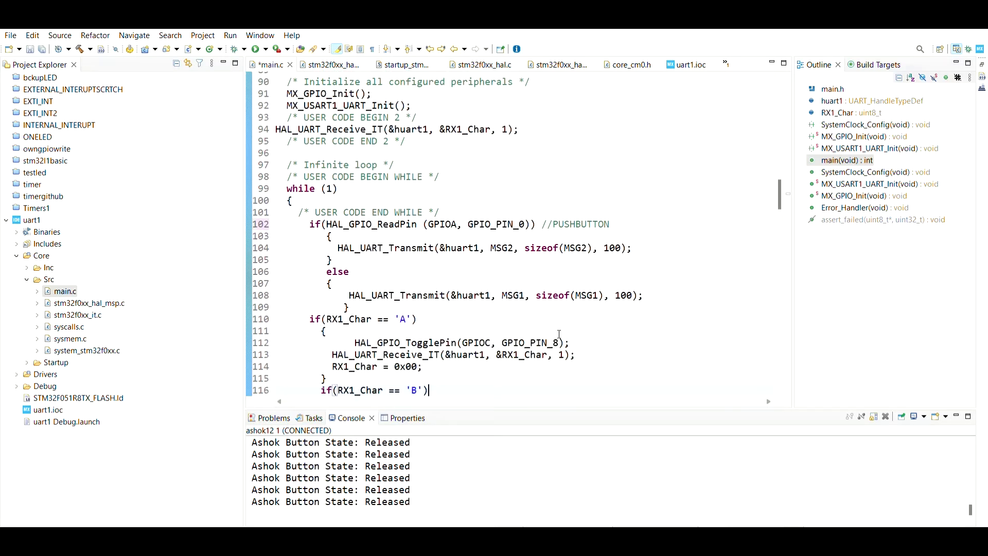
# Step: Scroll the while loop to the 'B' branch toggling PC9 and HAL_Delay(100), then place the cursor
pyautogui.scroll(-3)
pyautogui.write('HAL_GPIO_TogglePin(GPIOC, GPIO_PIN_9);')
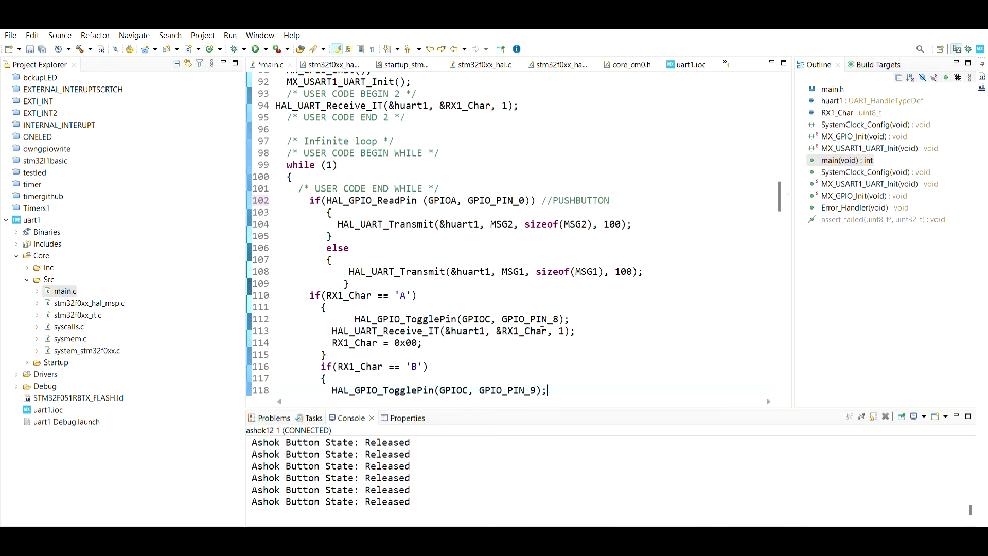
pyautogui.moveTo(532, 308)
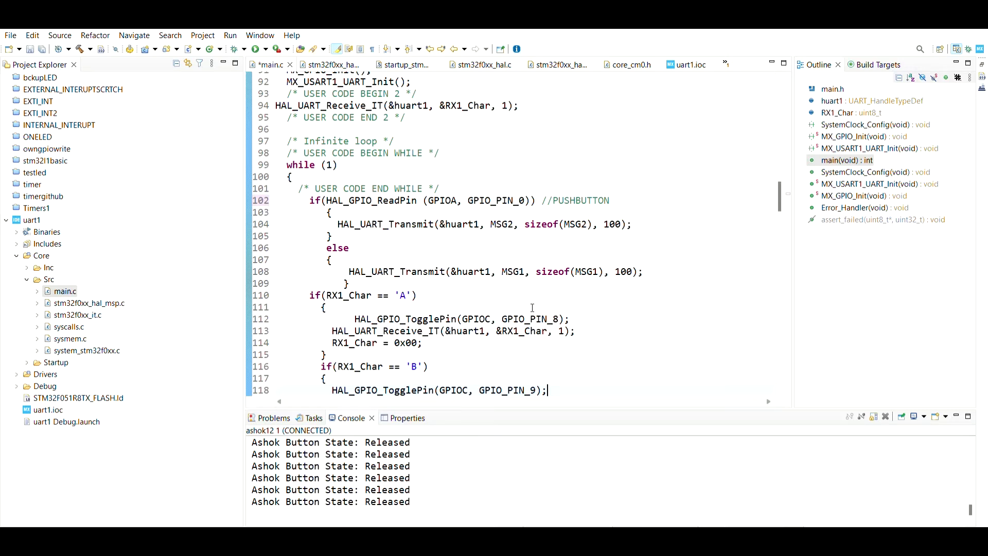
pyautogui.moveTo(58, 363)
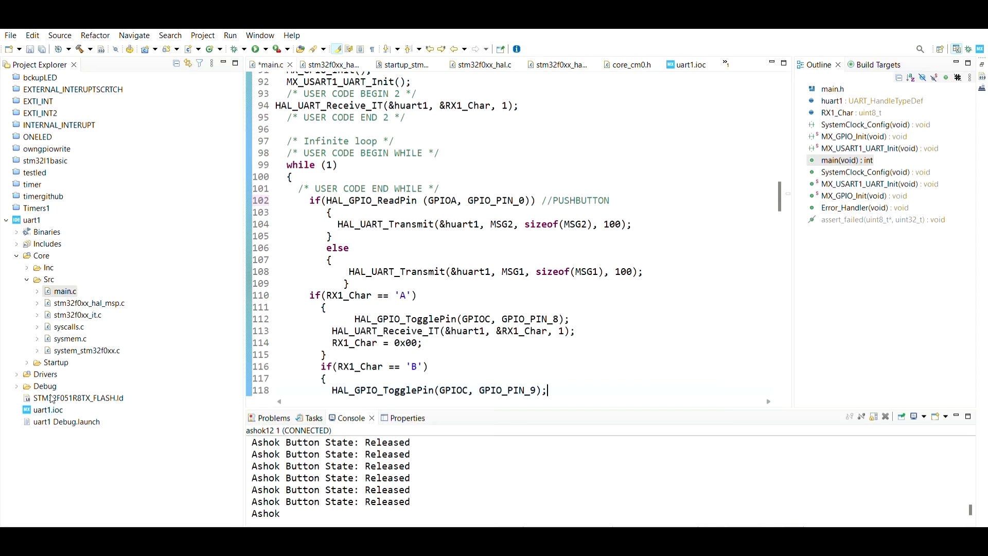
pyautogui.scroll(-3)
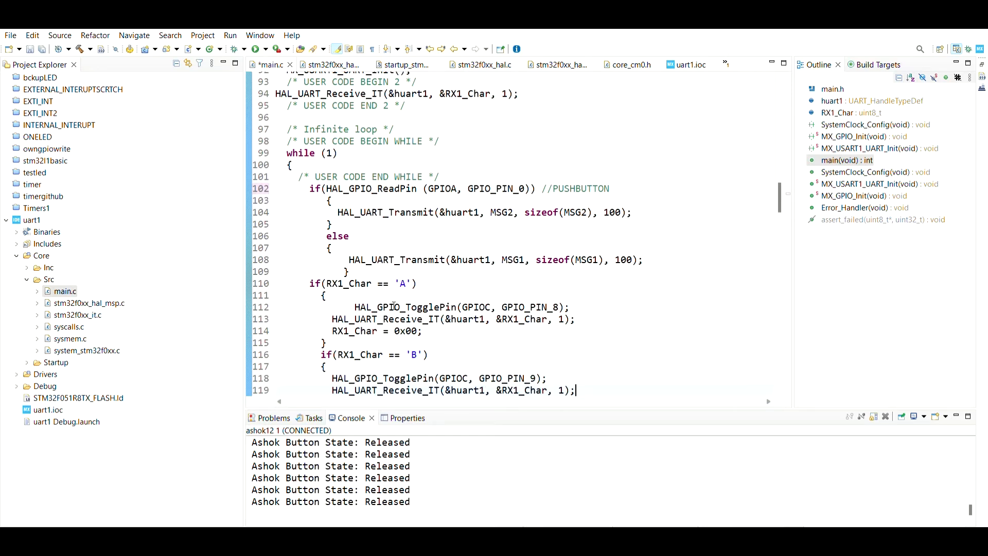
pyautogui.scroll(-3)
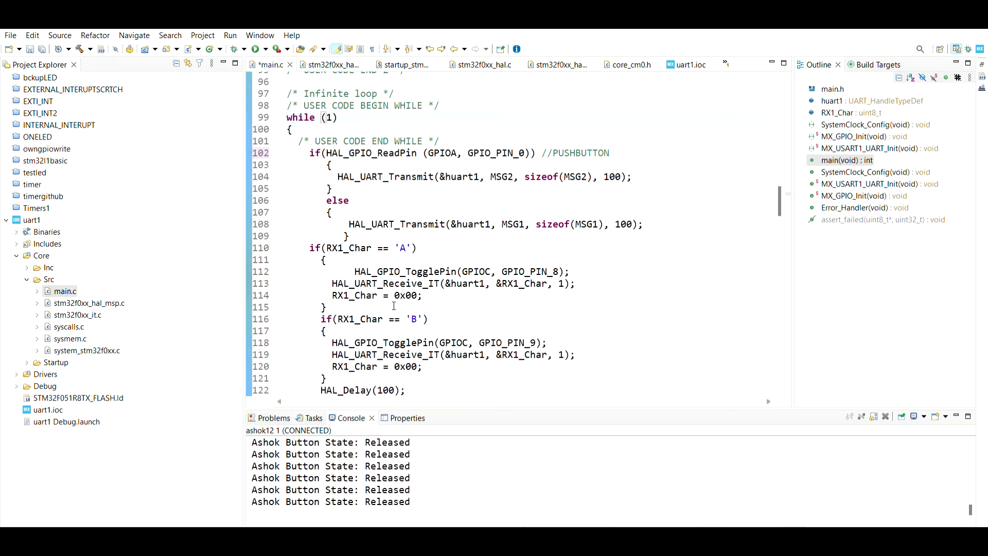
pyautogui.click(339, 118)
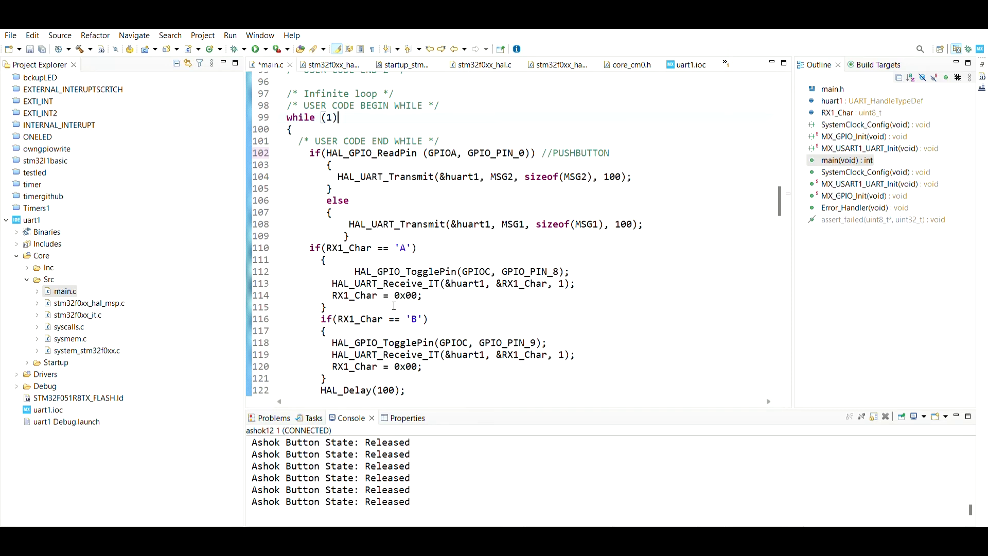
pyautogui.moveTo(799, 425)
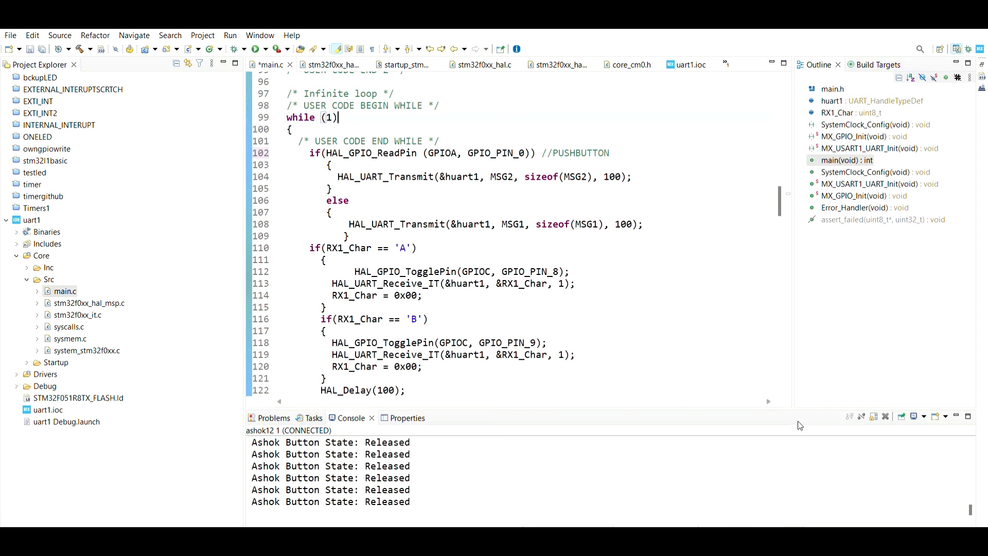
pyautogui.moveTo(948, 406)
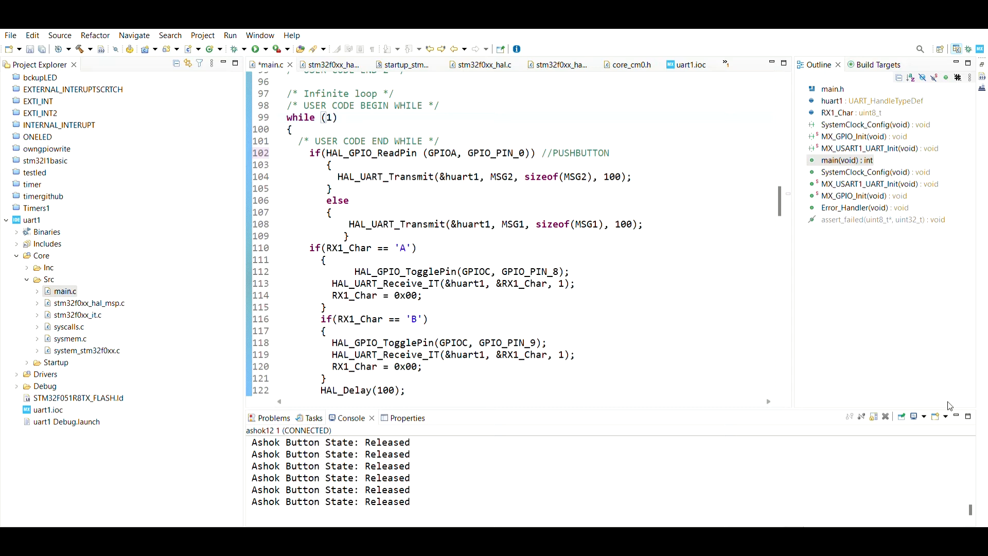
pyautogui.moveTo(869, 452)
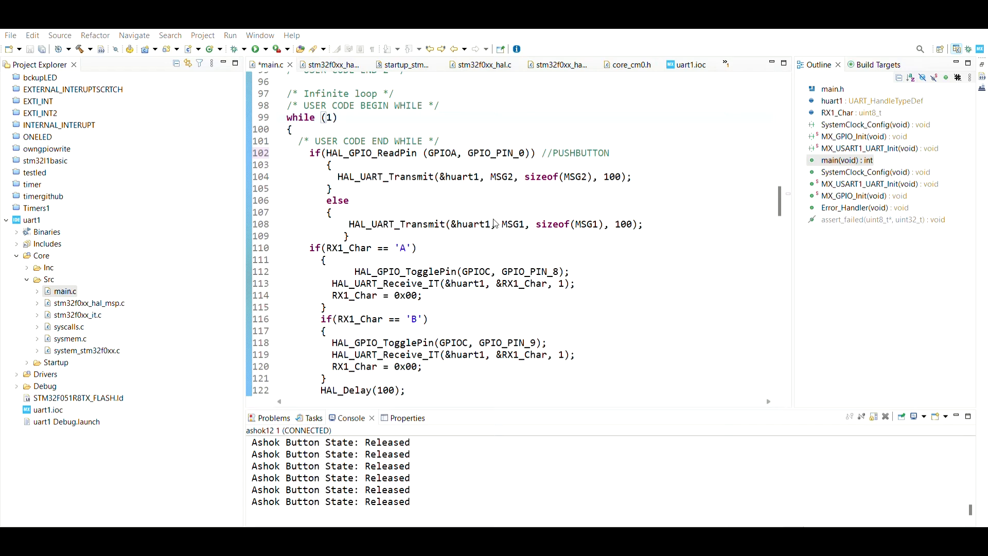
pyautogui.moveTo(447, 238)
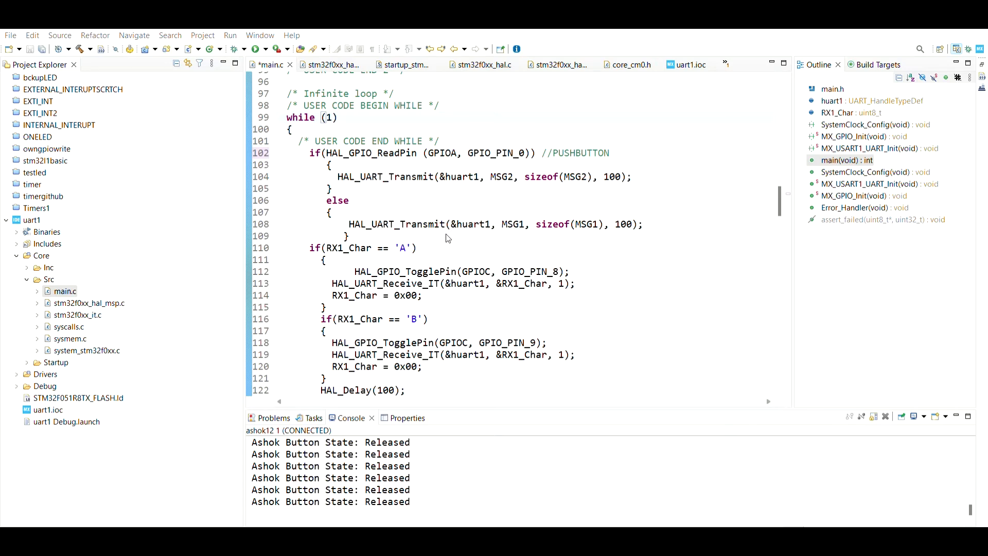
pyautogui.moveTo(521, 225)
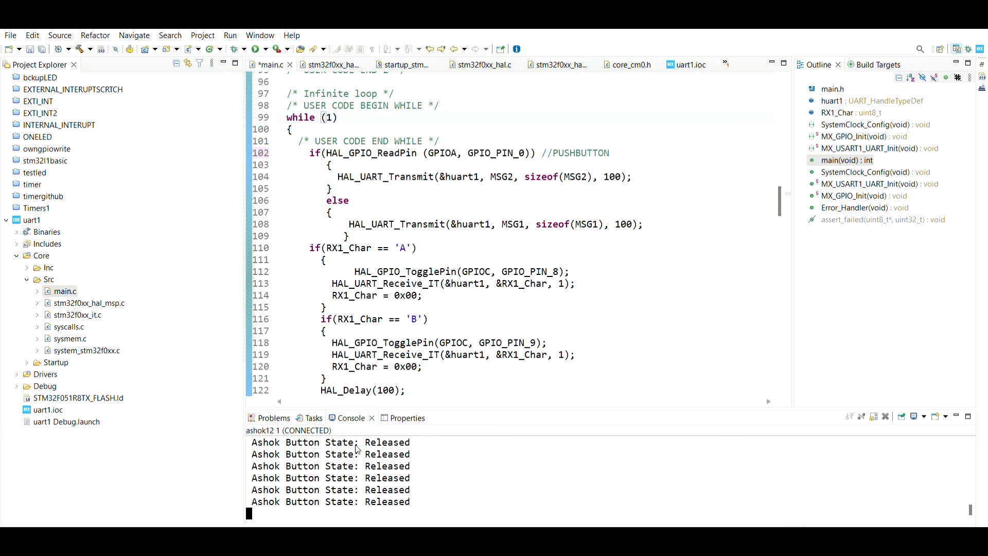
pyautogui.moveTo(370, 446)
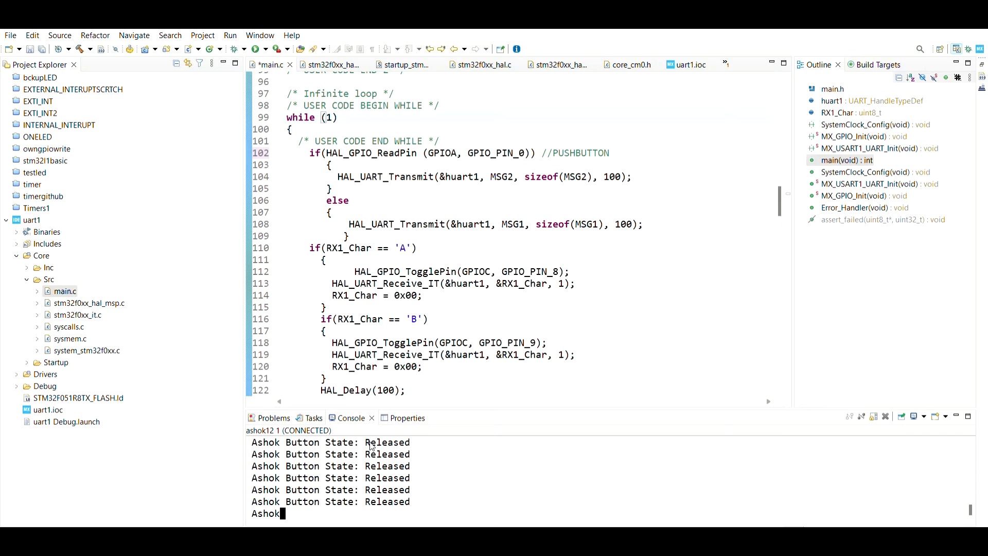
pyautogui.click(508, 366)
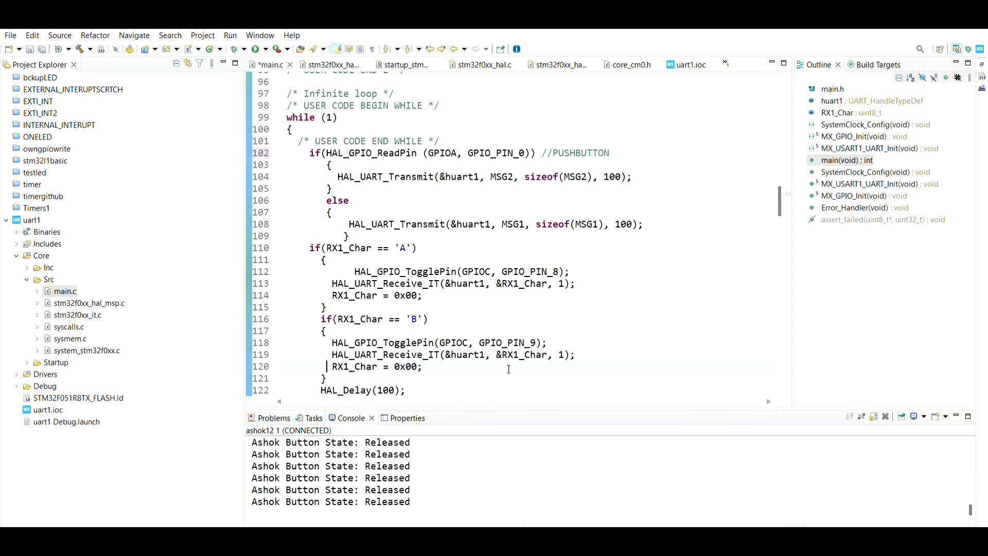
pyautogui.scroll(3)
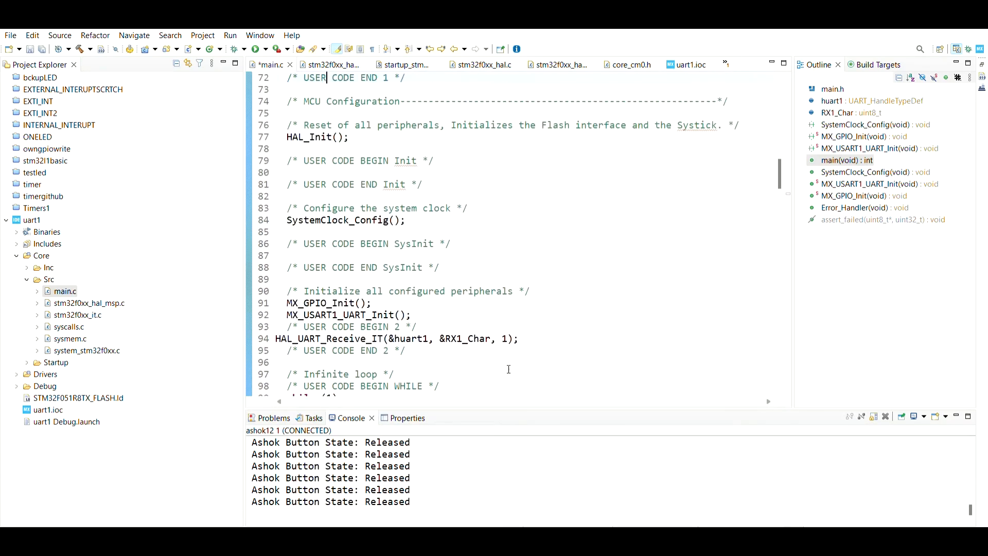
pyautogui.scroll(3)
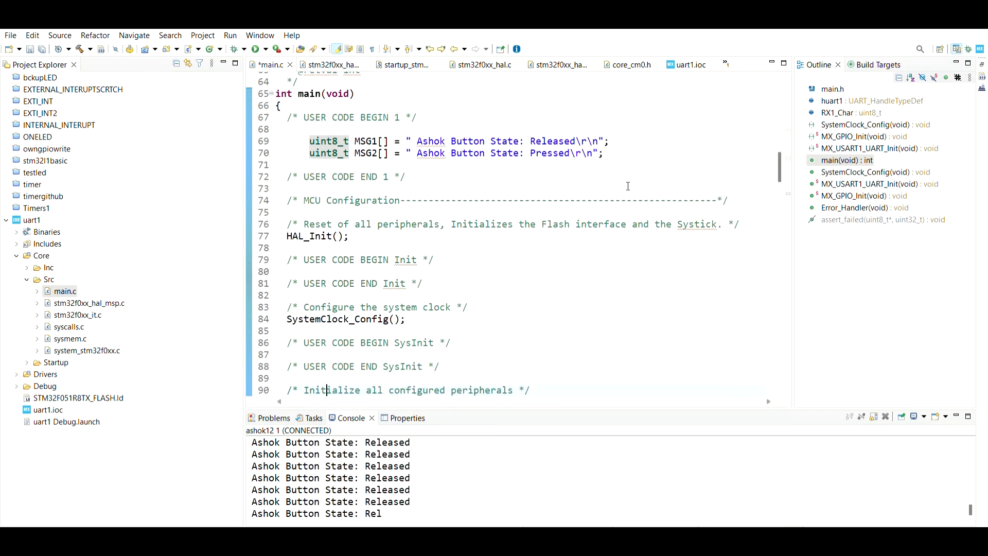
pyautogui.scroll(-3)
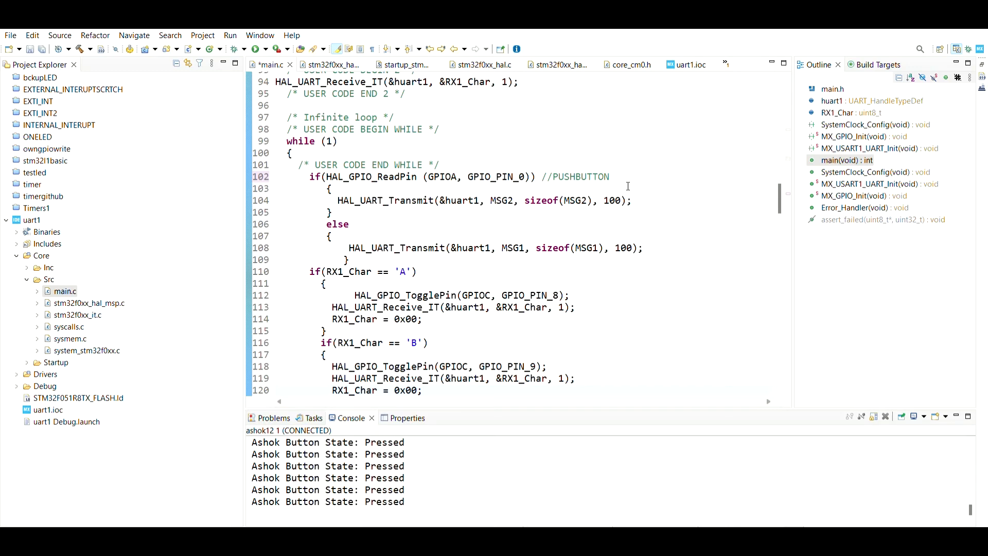
pyautogui.click(326, 390)
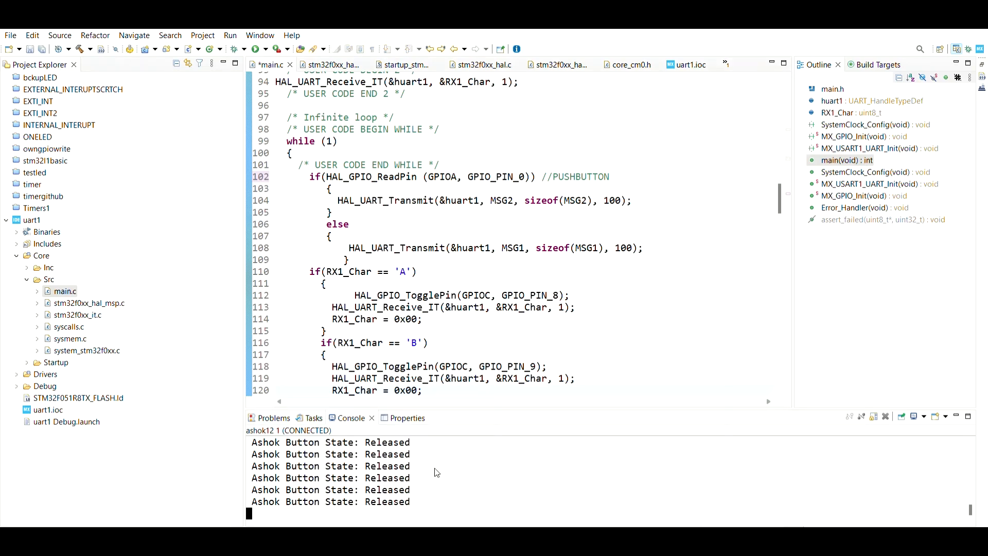
pyautogui.moveTo(447, 402)
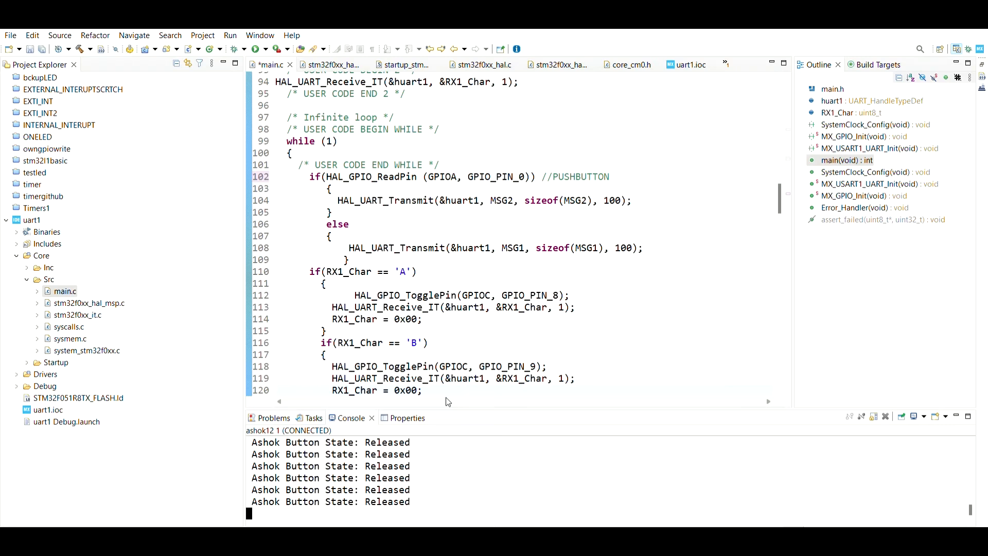
pyautogui.moveTo(525, 365)
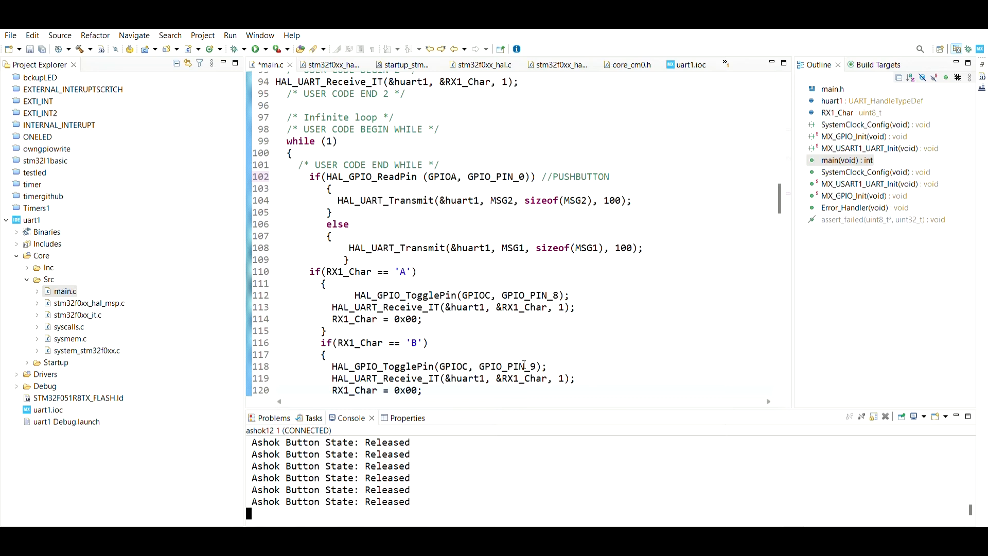
pyautogui.moveTo(480, 353)
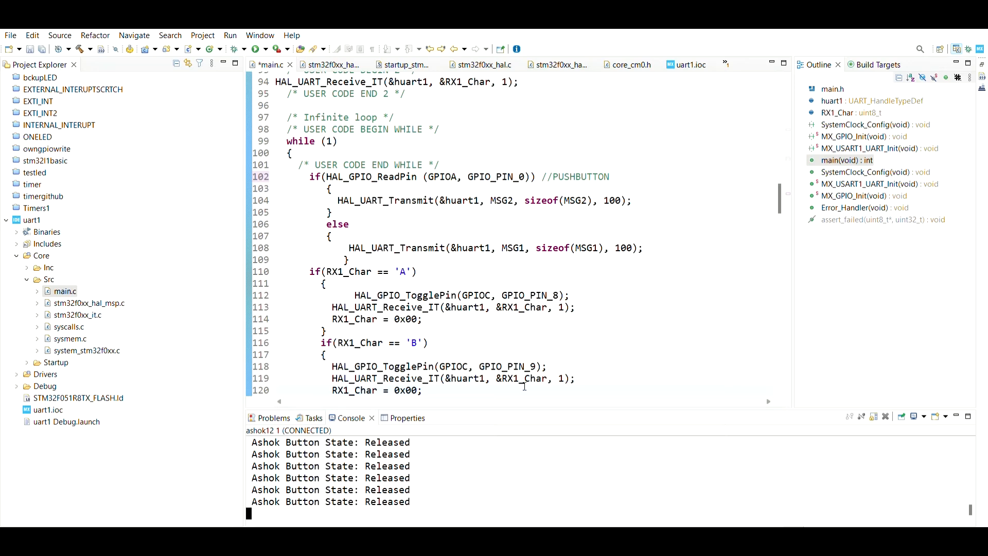
pyautogui.moveTo(514, 424)
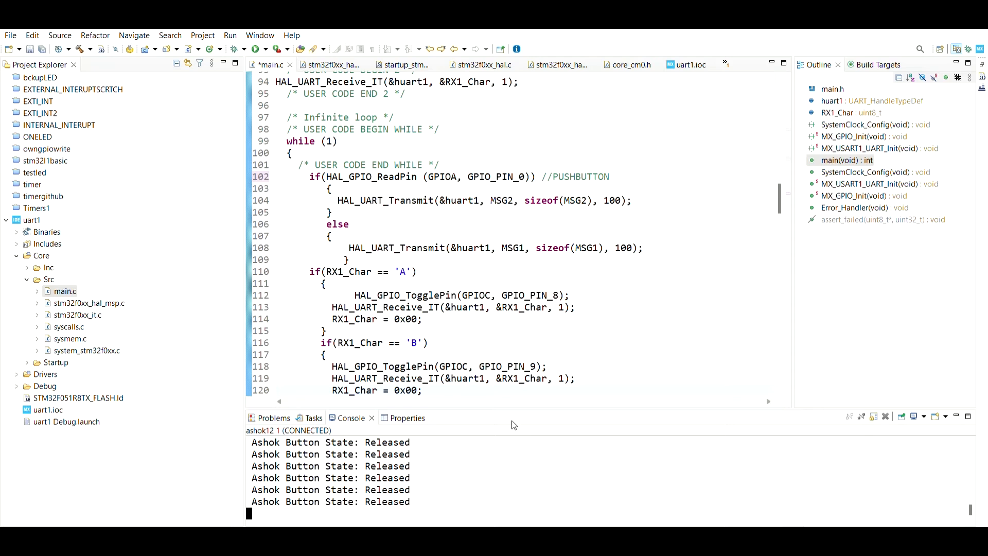
pyautogui.moveTo(465, 461)
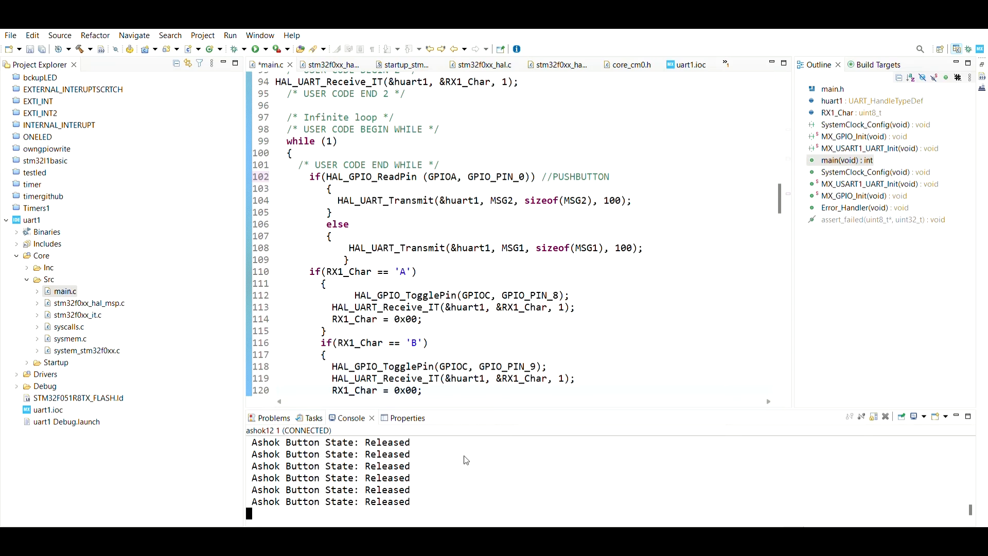